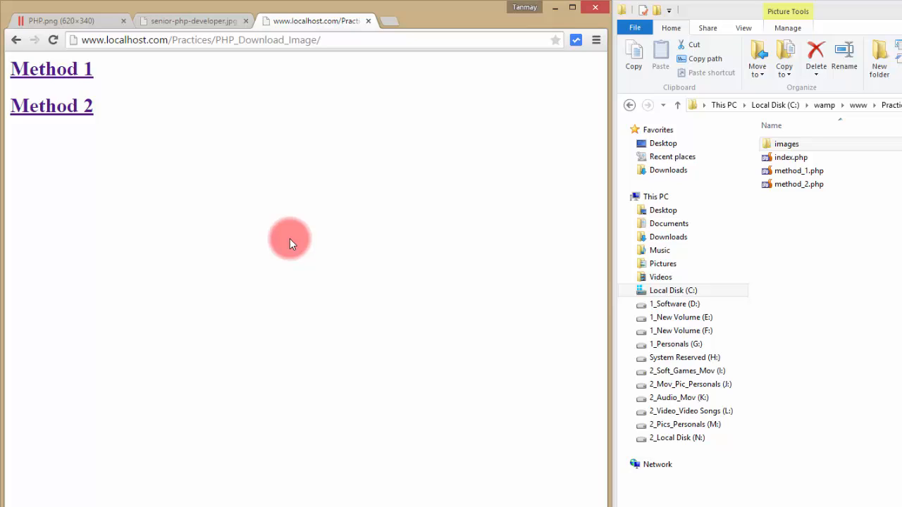
pyautogui.moveTo(291, 252)
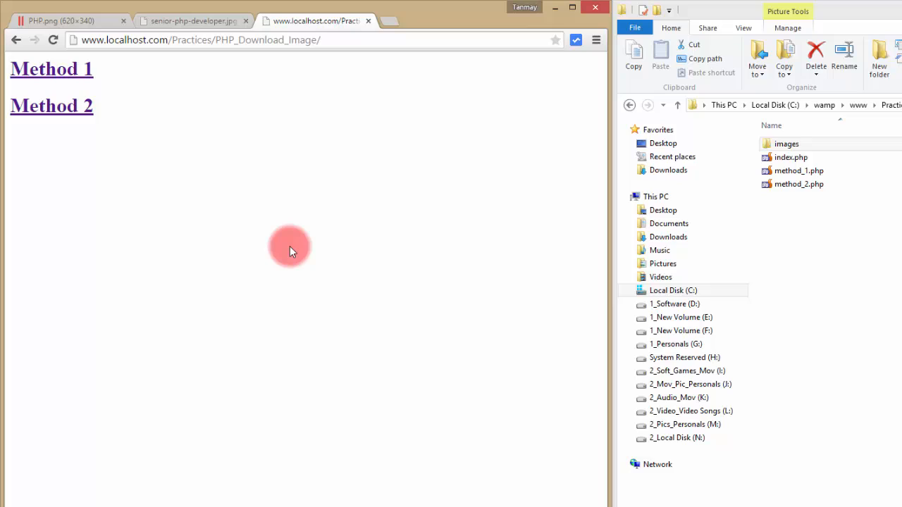
pyautogui.moveTo(378, 226)
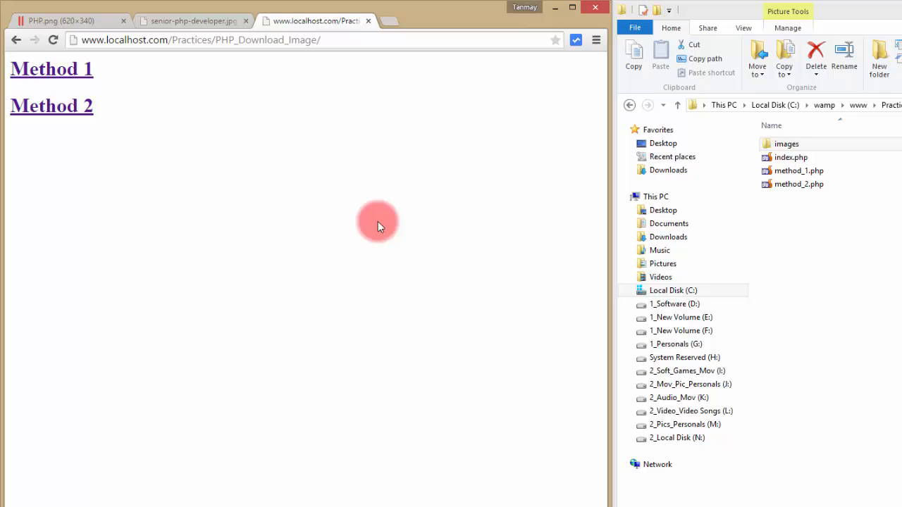
# Check the images folder is empty, then open the Method 2 link in a new tab.
pyautogui.click(786, 143)
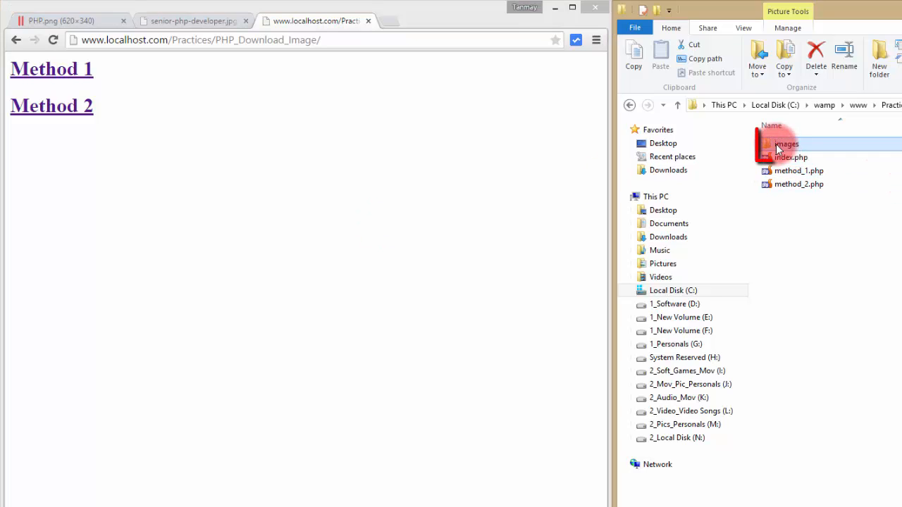
pyautogui.click(787, 144)
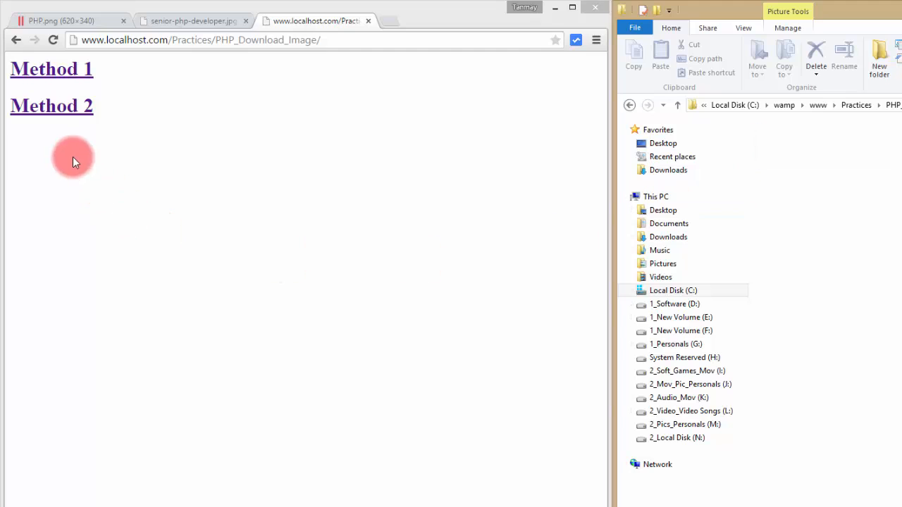
pyautogui.rightClick(51, 68)
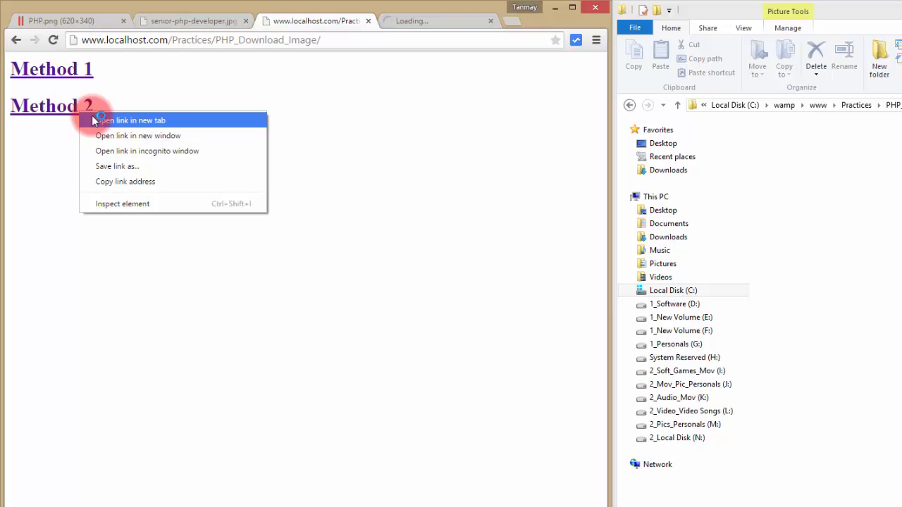
pyautogui.click(130, 120)
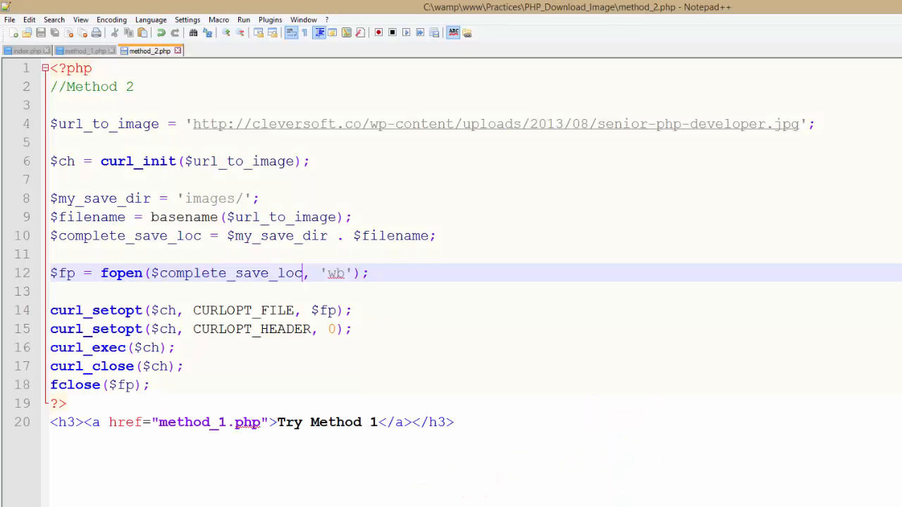
# Review method_1.php's image URL, $filename variable and save-location lines.
pyautogui.click(88, 54)
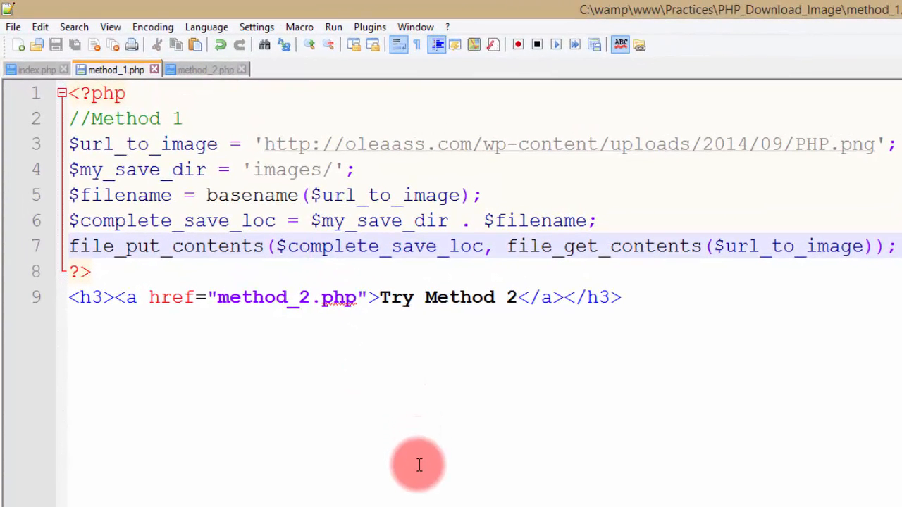
pyautogui.moveTo(448, 434)
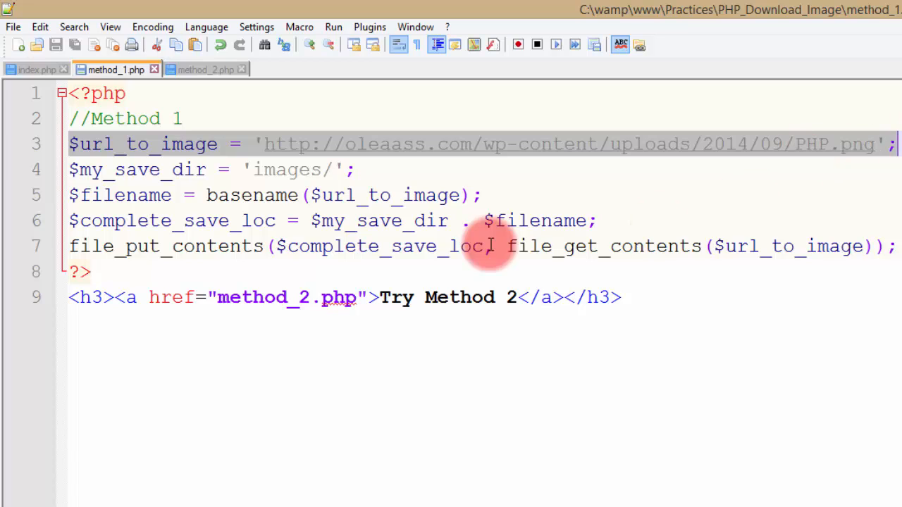
pyautogui.click(358, 170)
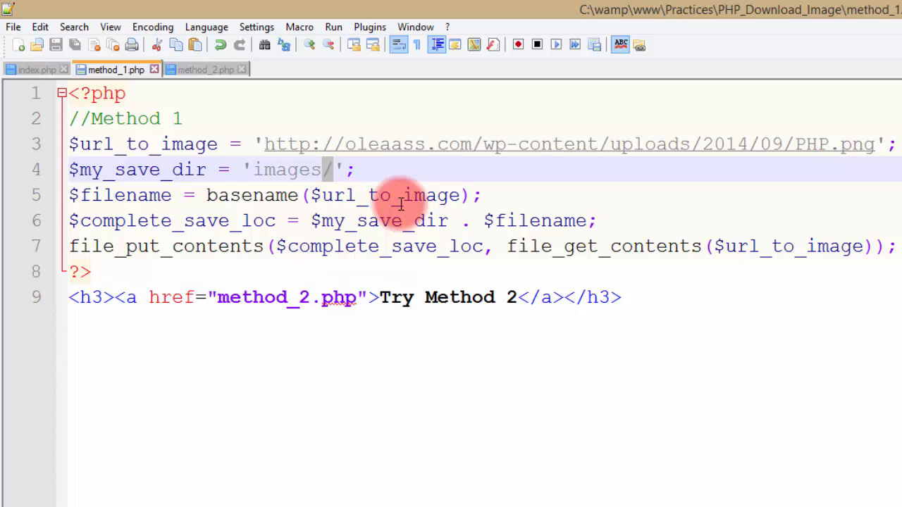
pyautogui.moveTo(233, 243)
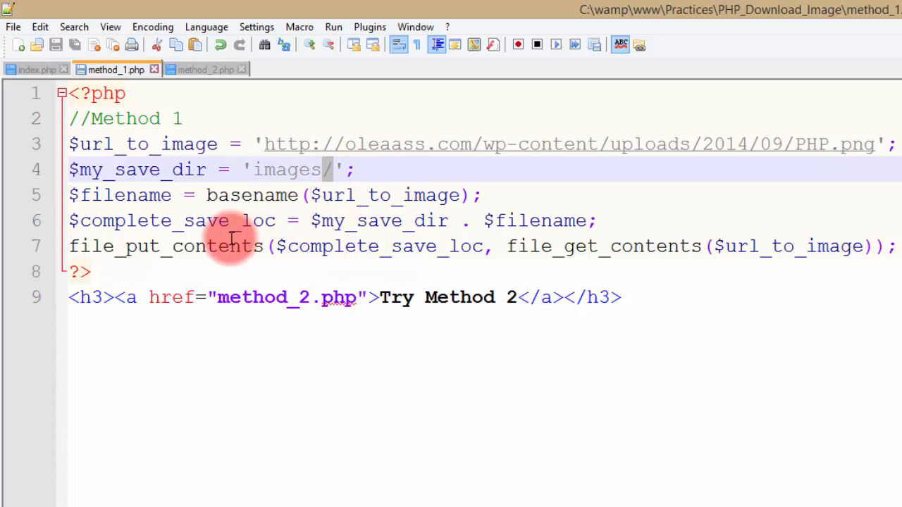
pyautogui.moveTo(321, 196)
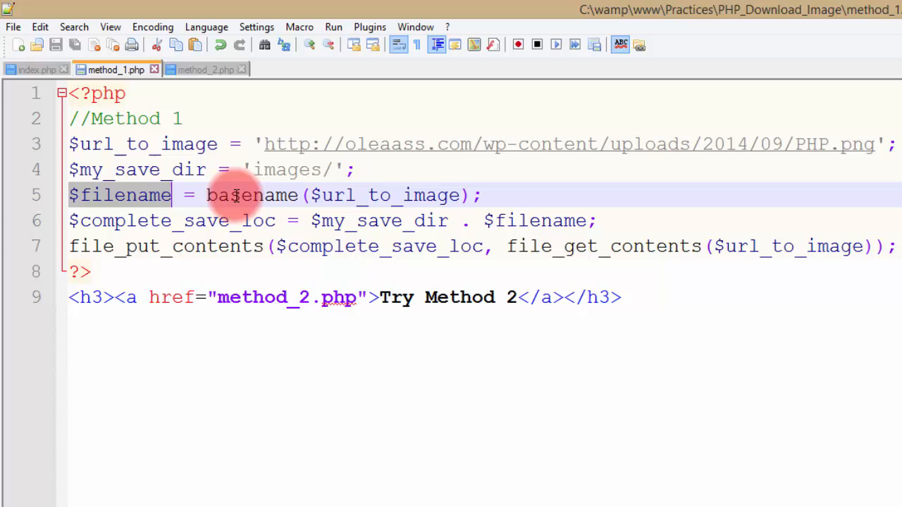
pyautogui.doubleClick(253, 195)
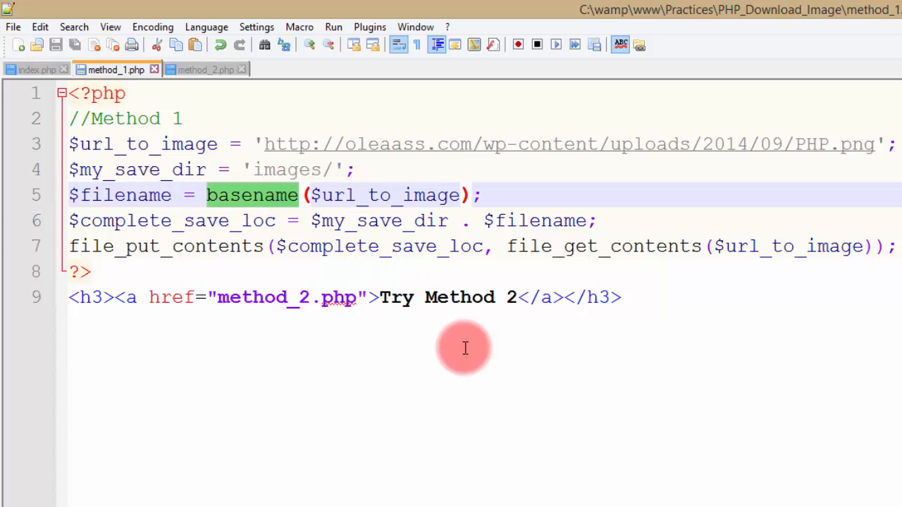
pyautogui.moveTo(789, 144)
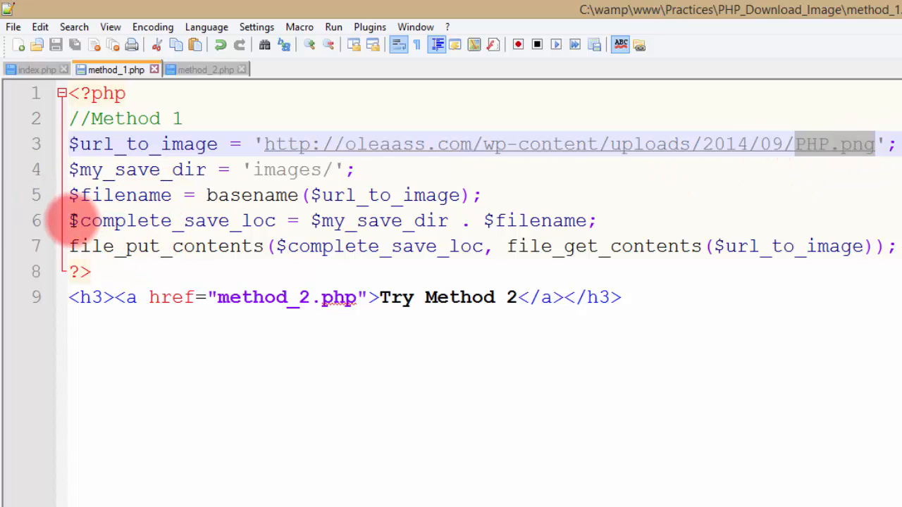
pyautogui.click(218, 221)
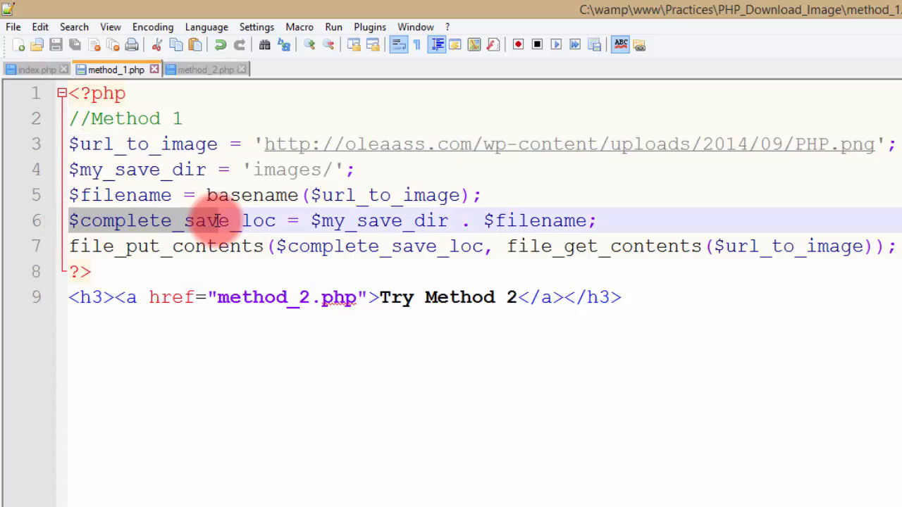
pyautogui.moveTo(584, 226)
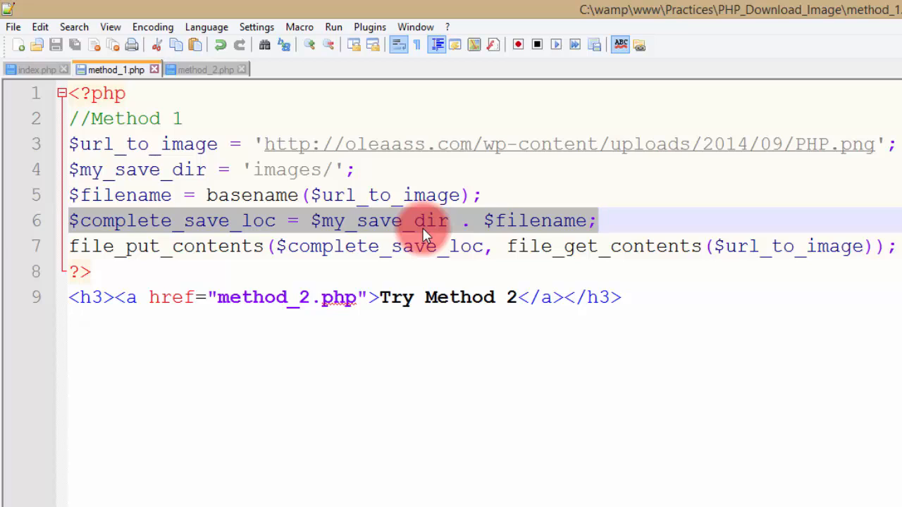
pyautogui.click(126, 246)
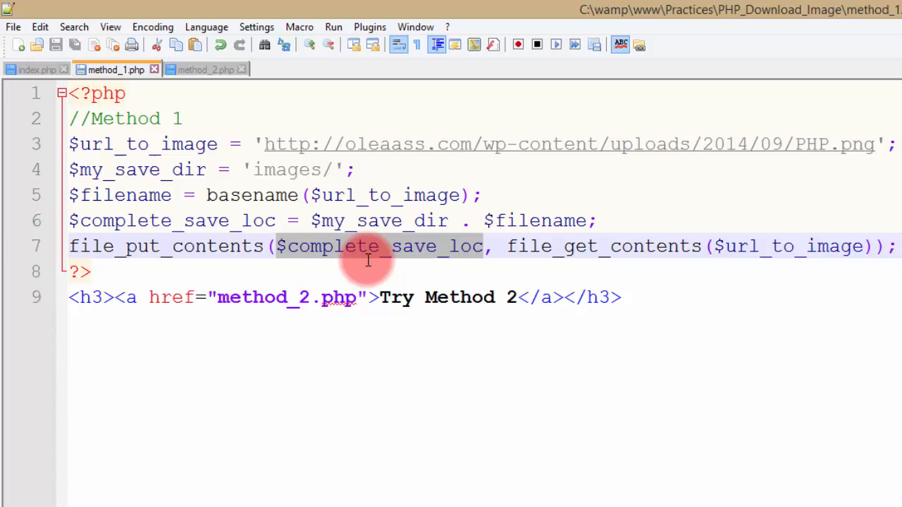
pyautogui.moveTo(169, 253)
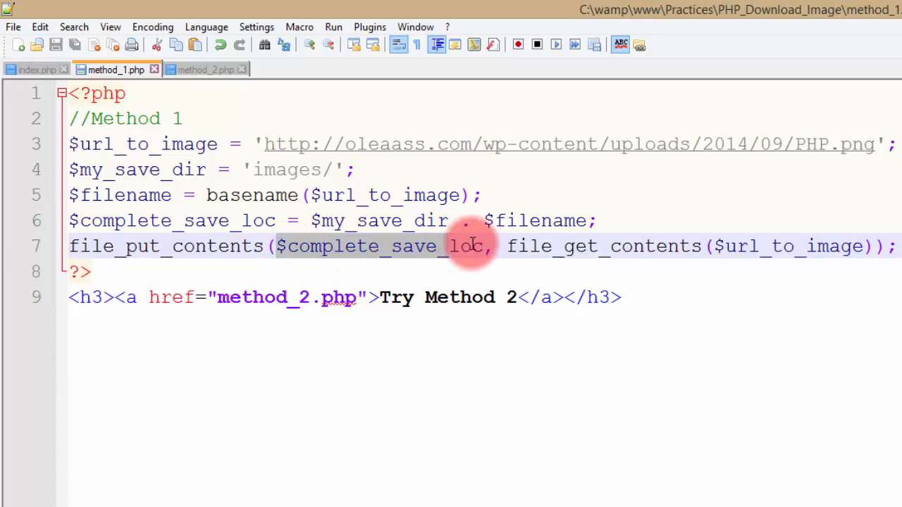
pyautogui.moveTo(479, 248)
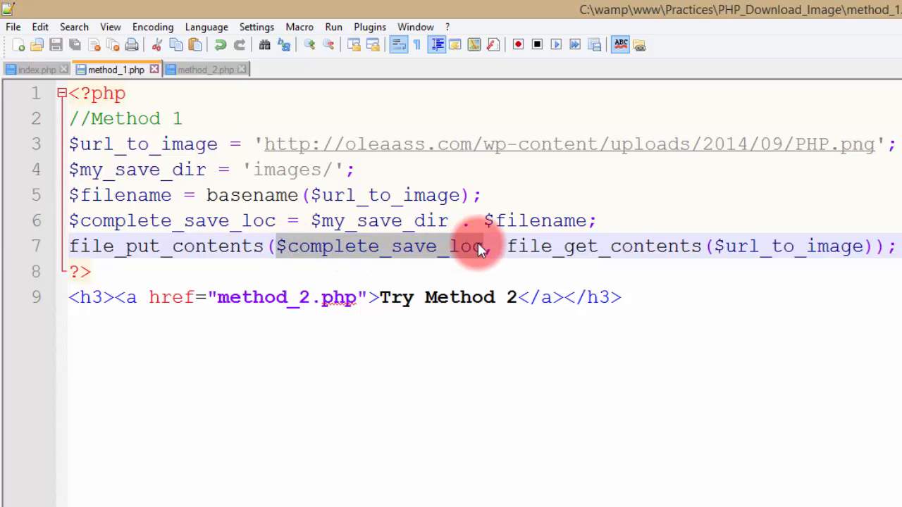
pyautogui.moveTo(433, 253)
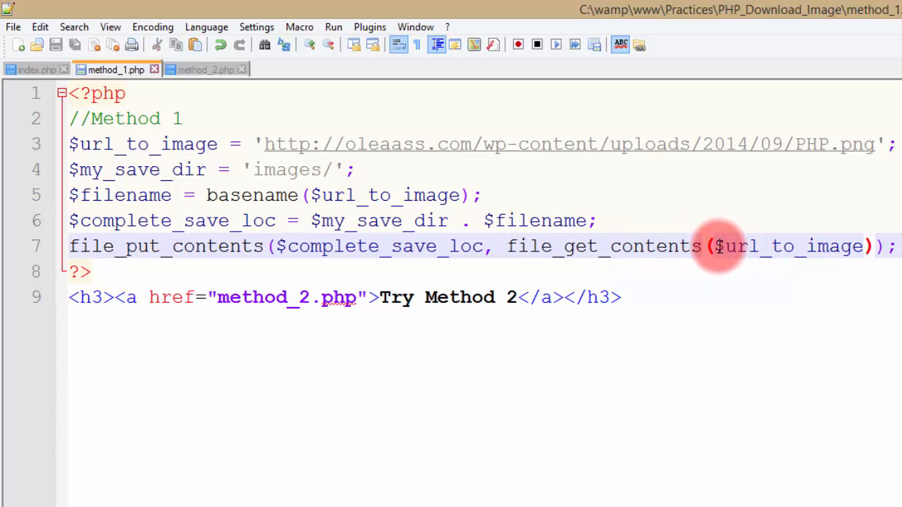
pyautogui.moveTo(866, 246)
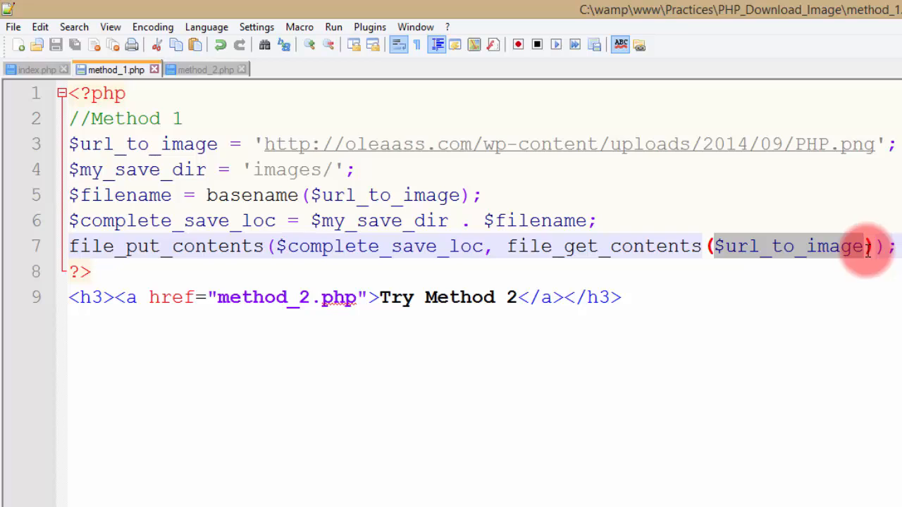
pyautogui.moveTo(863, 252)
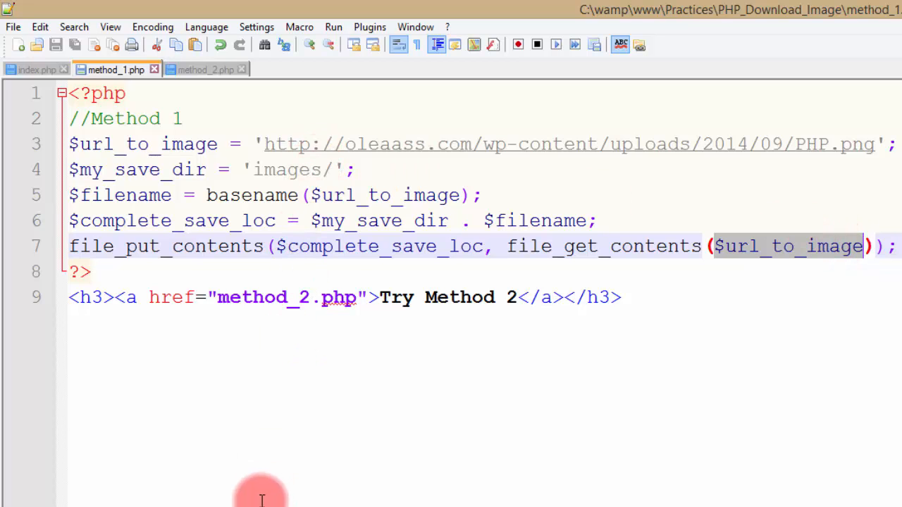
pyautogui.moveTo(230, 86)
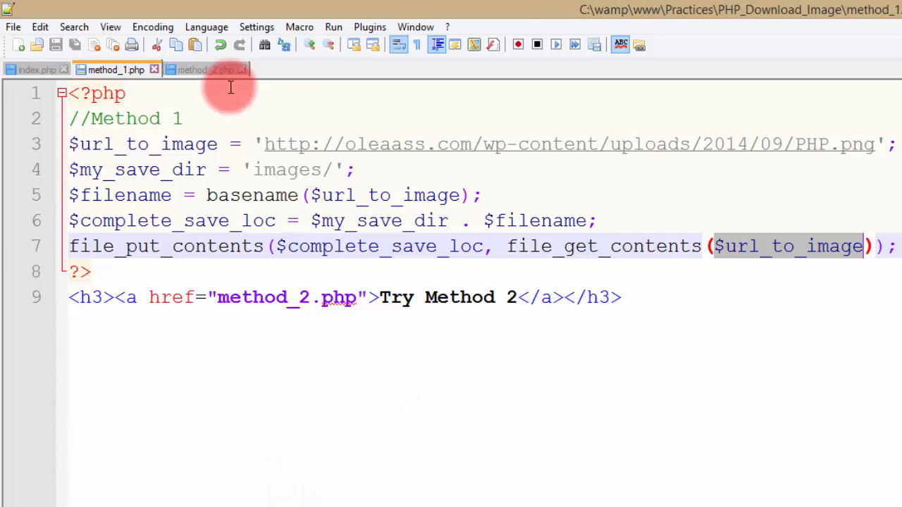
# Review method_2.php's image URL variable, curl_init URL and fopen call.
pyautogui.click(206, 69)
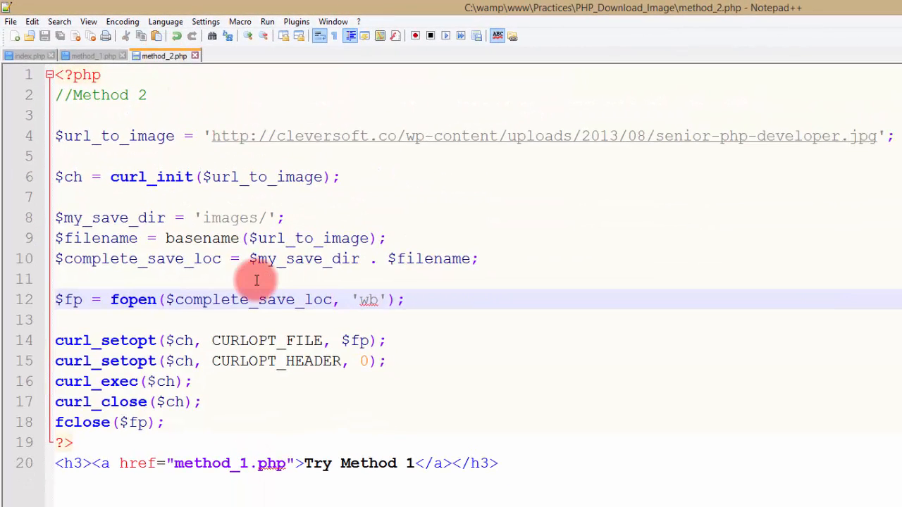
pyautogui.moveTo(246, 278)
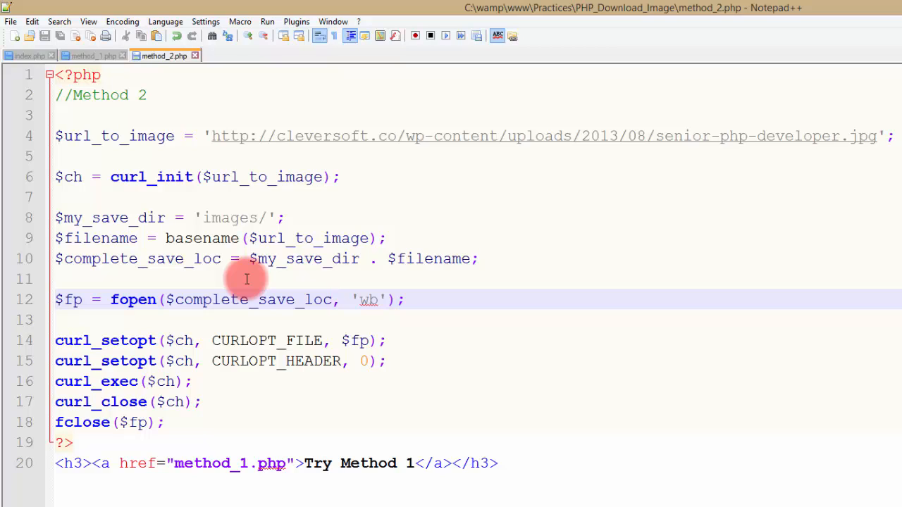
pyautogui.moveTo(113, 177)
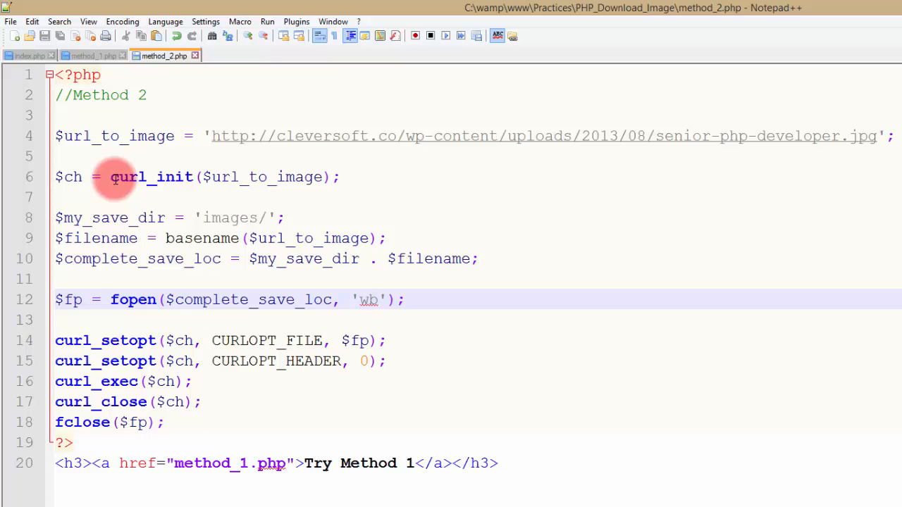
pyautogui.doubleClick(151, 176)
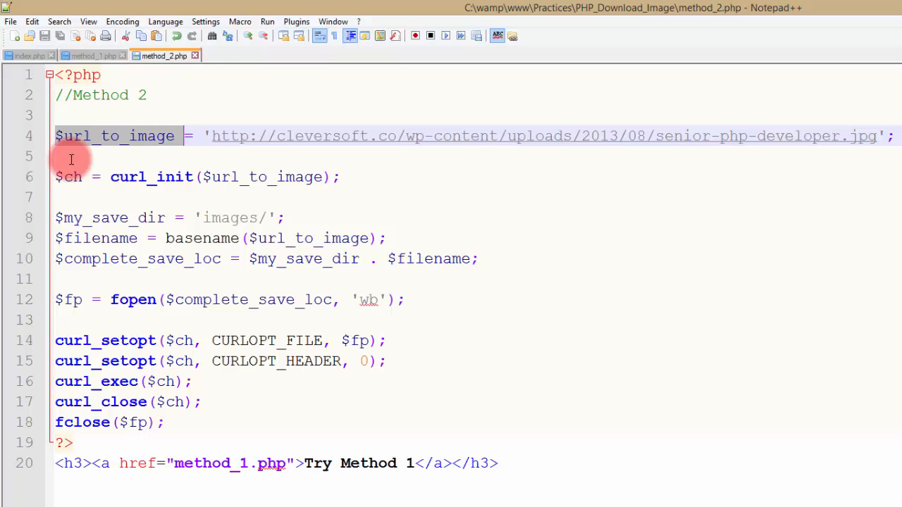
pyautogui.click(337, 177)
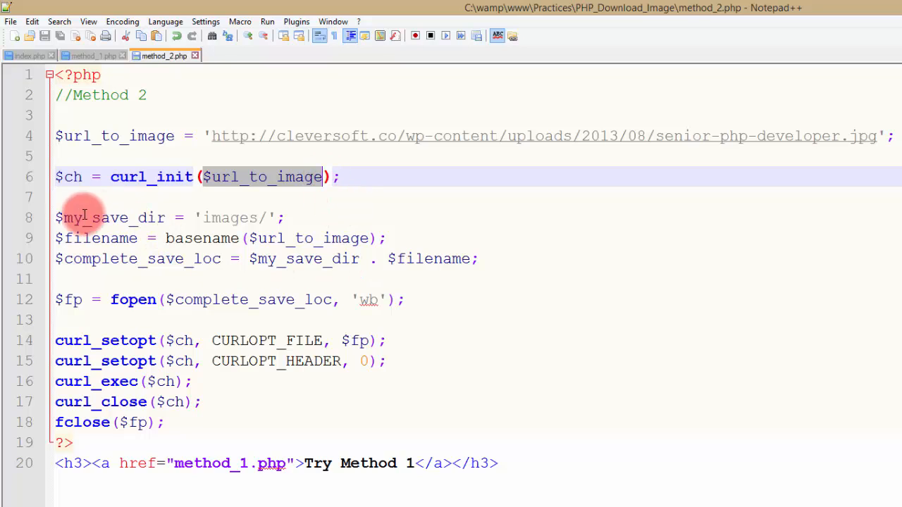
pyautogui.moveTo(67, 217)
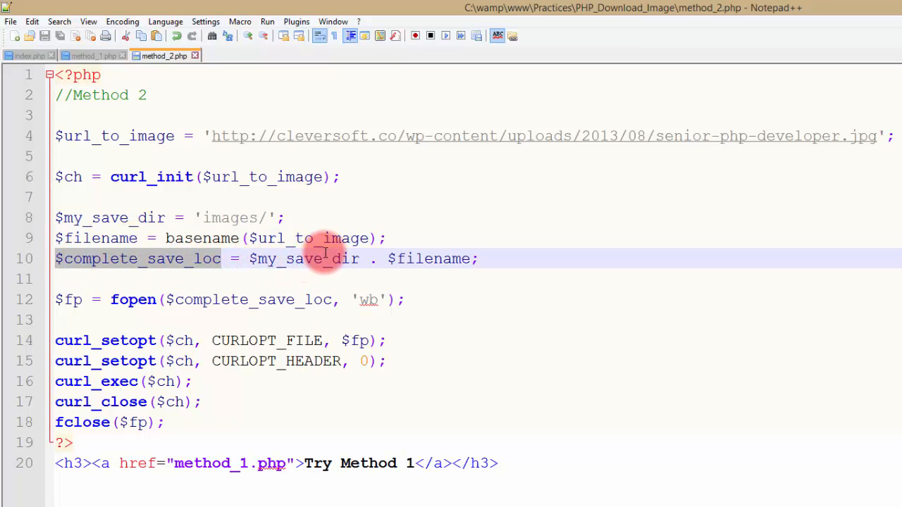
pyautogui.click(66, 300)
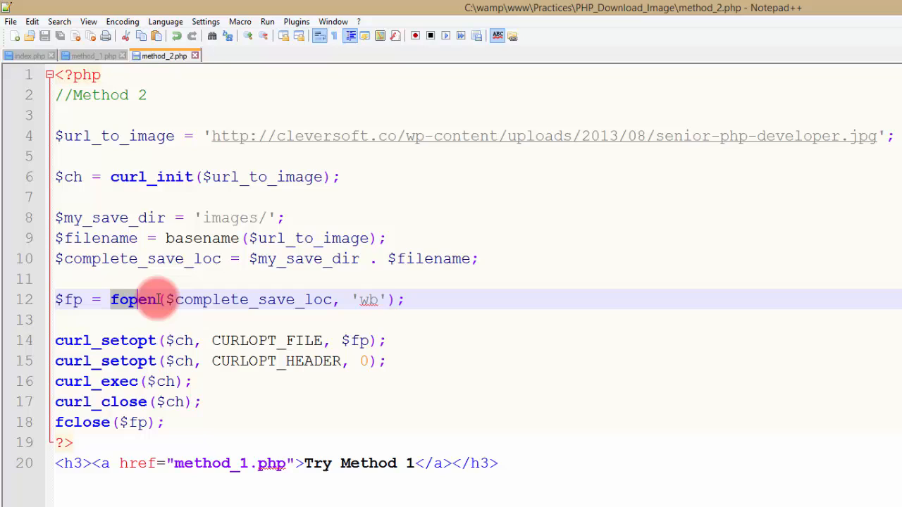
pyautogui.moveTo(294, 289)
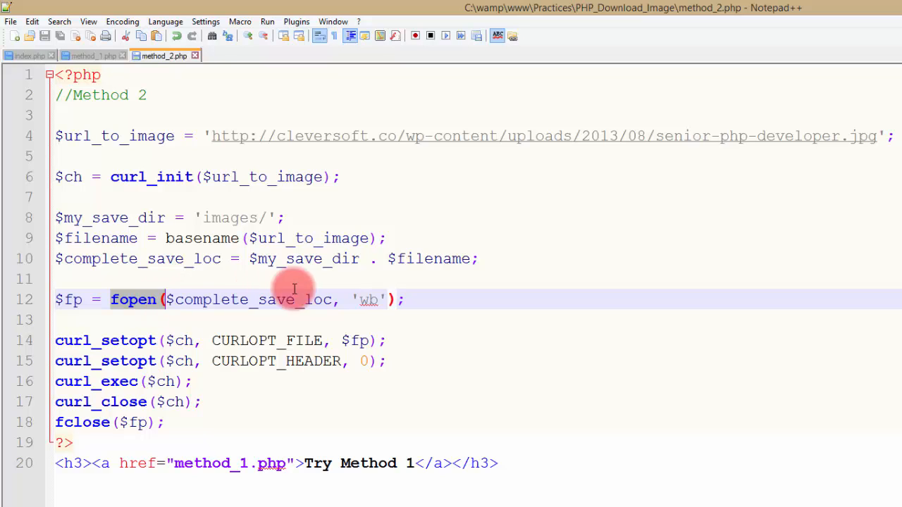
pyautogui.moveTo(77, 351)
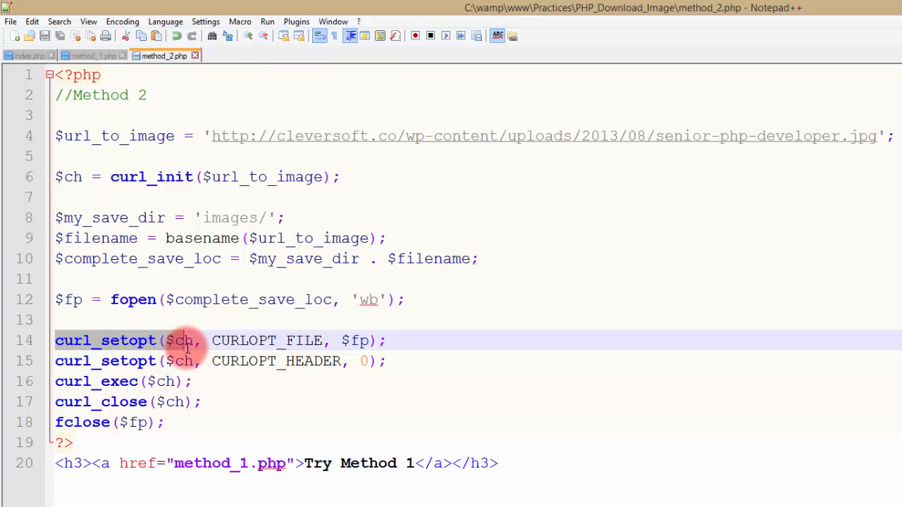
# Review the curl_setopt header option, curl_exec lines and the closing fclose call.
pyautogui.moveTo(186, 340); pyautogui.dragTo(169, 382)
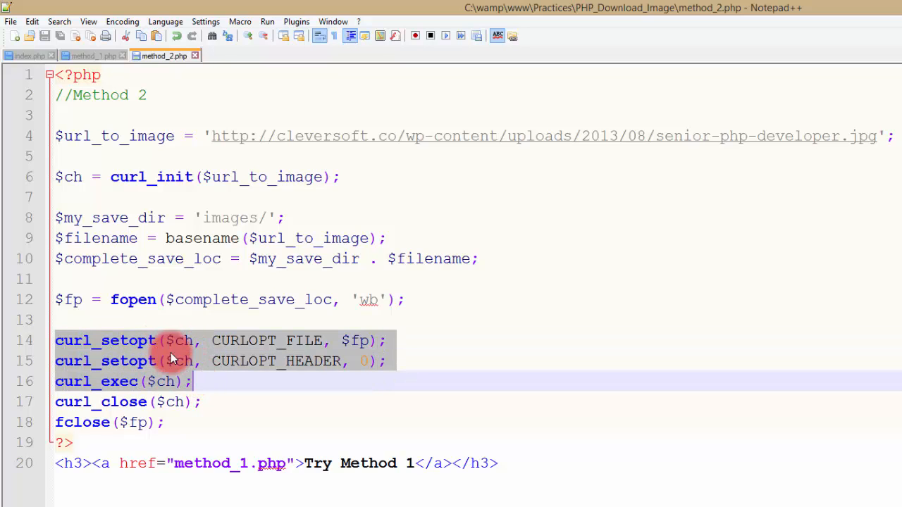
pyautogui.click(224, 361)
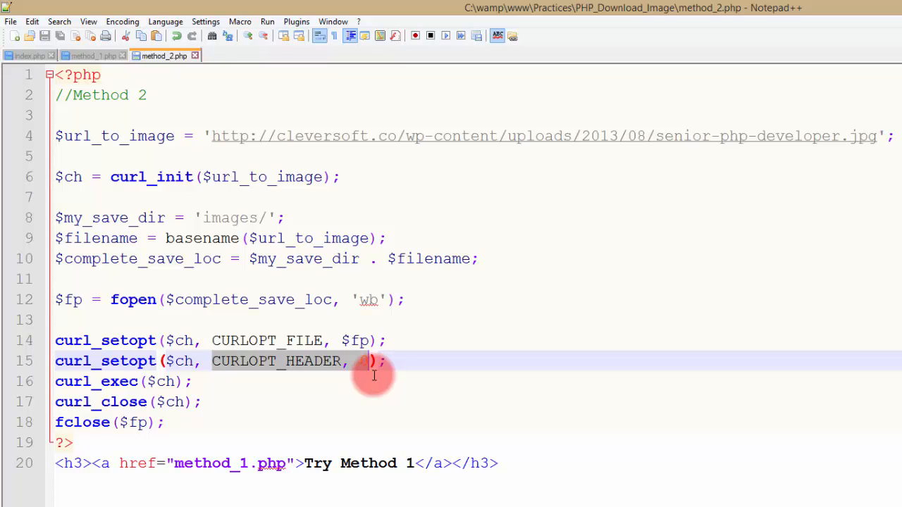
pyautogui.moveTo(352, 372)
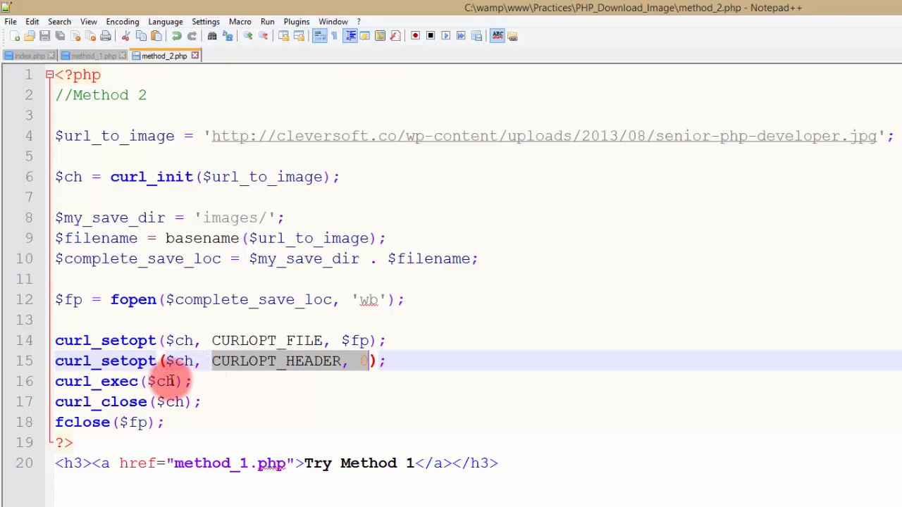
pyautogui.moveTo(211, 414)
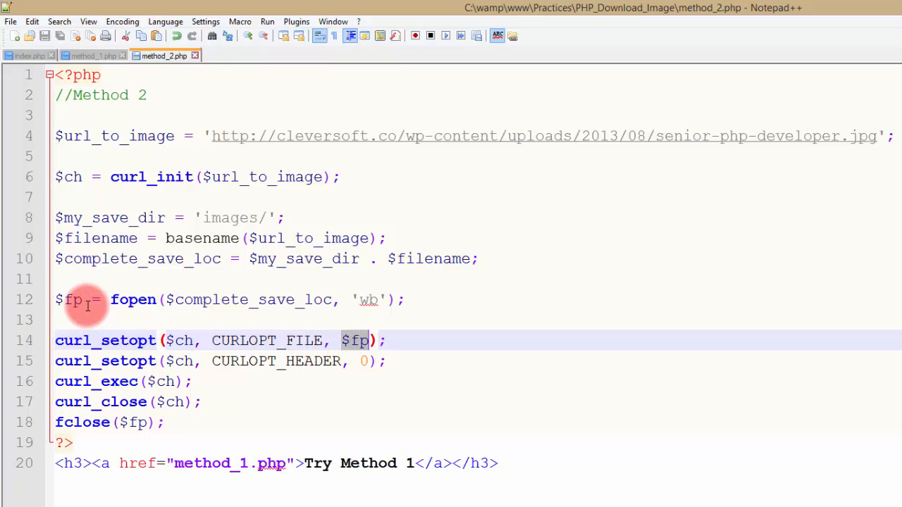
pyautogui.click(68, 300)
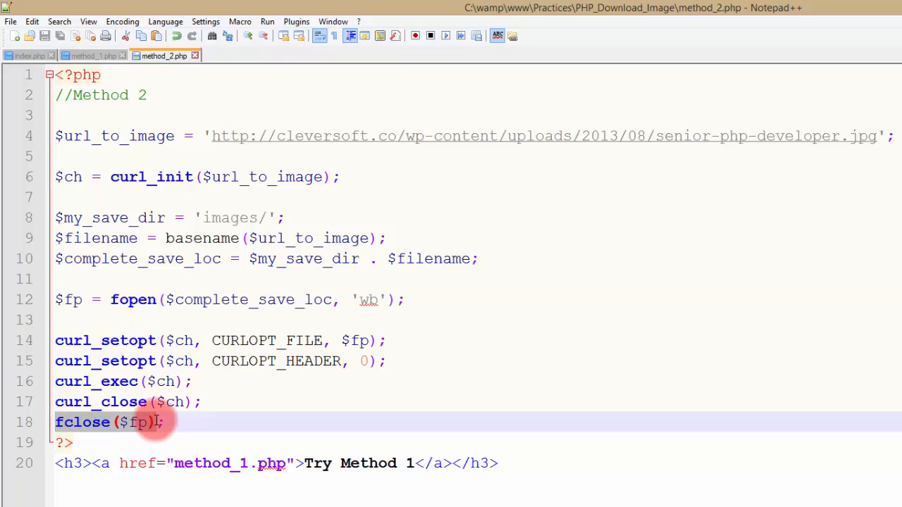
pyautogui.moveTo(251, 422)
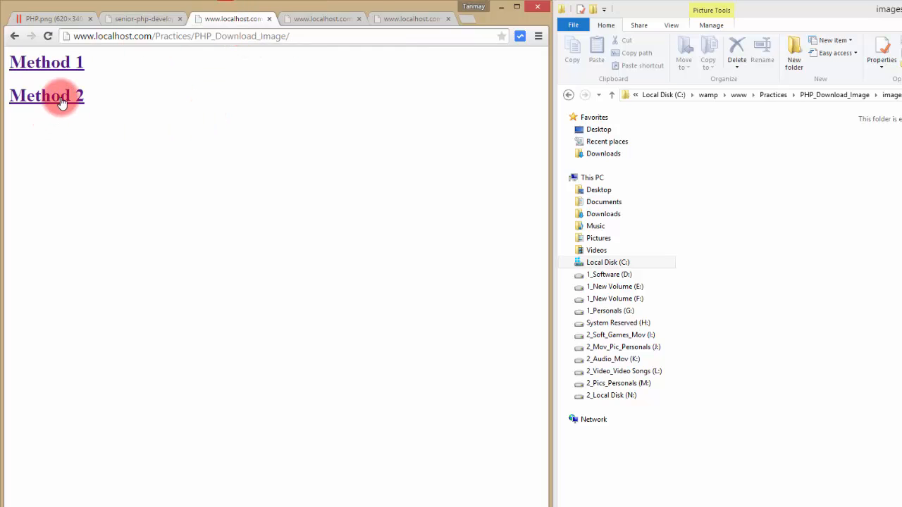
# Run Method 2 and Method 1 so senior-php-developer.jpg and PHP.png are saved to images.
pyautogui.click(47, 95)
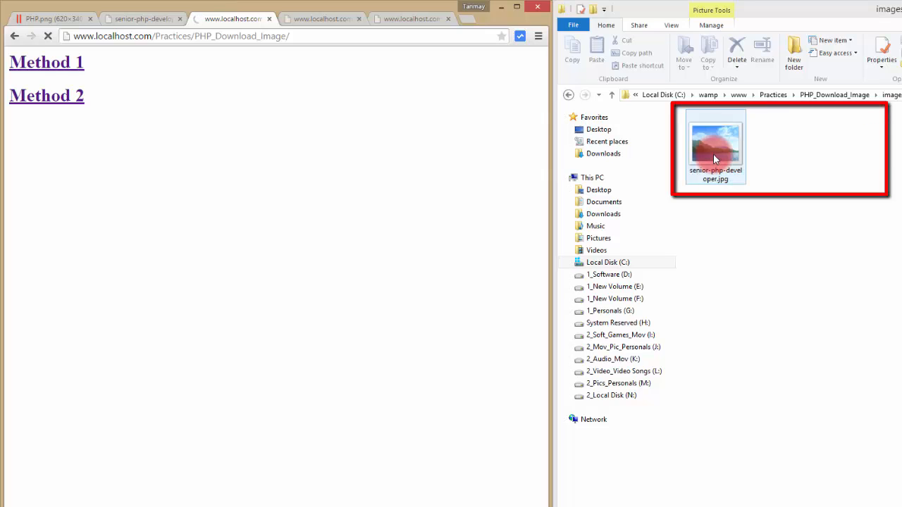
pyautogui.click(46, 95)
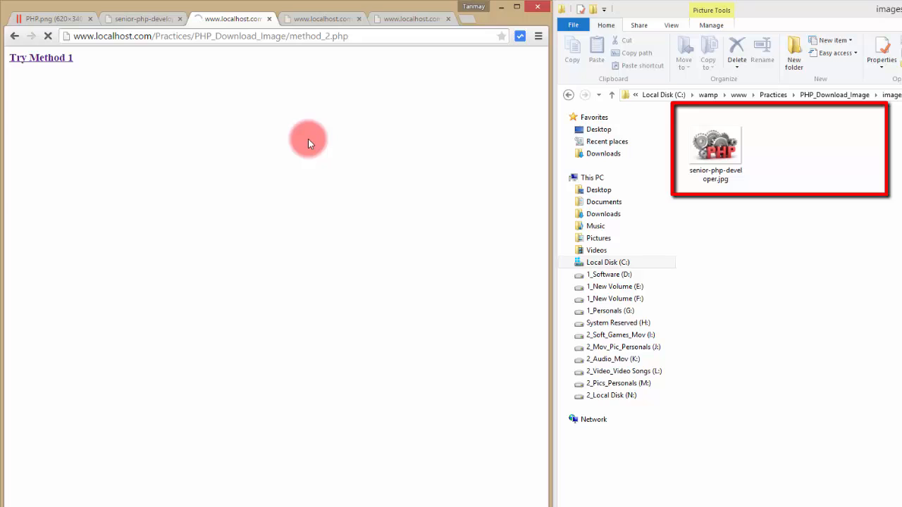
pyautogui.click(40, 58)
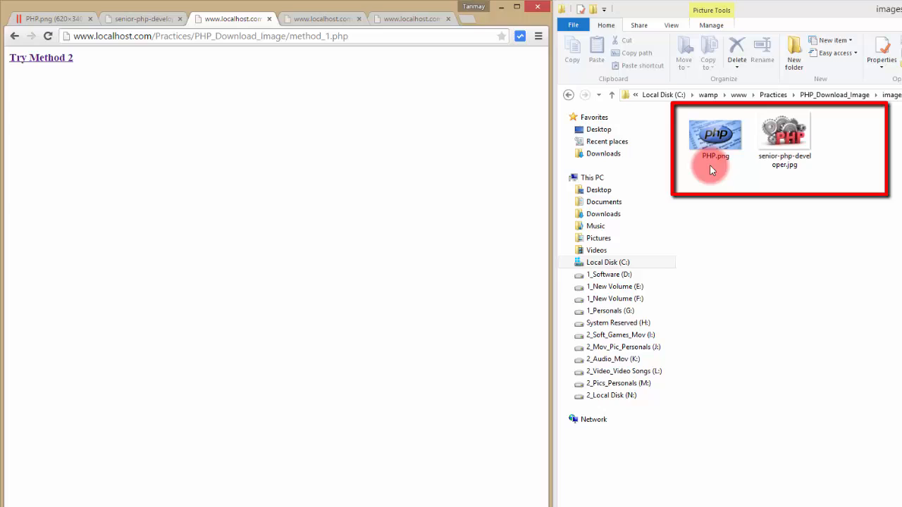
pyautogui.moveTo(730, 168)
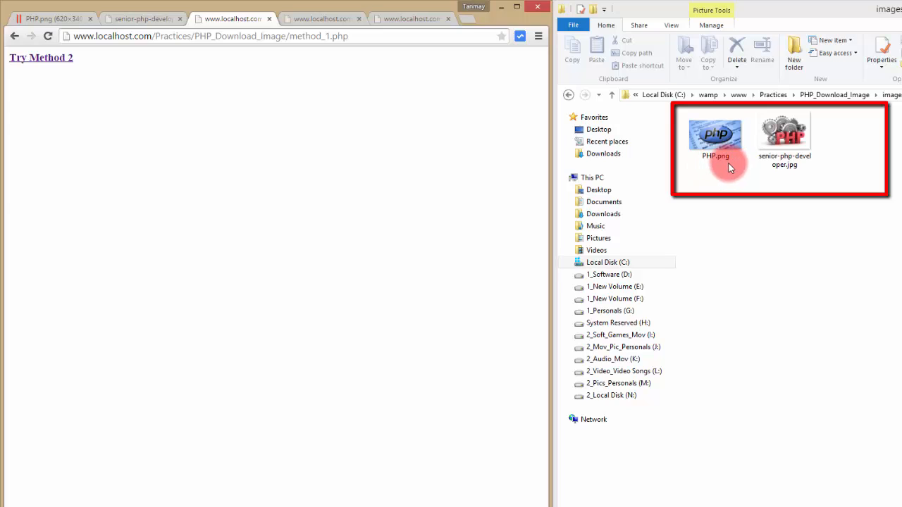